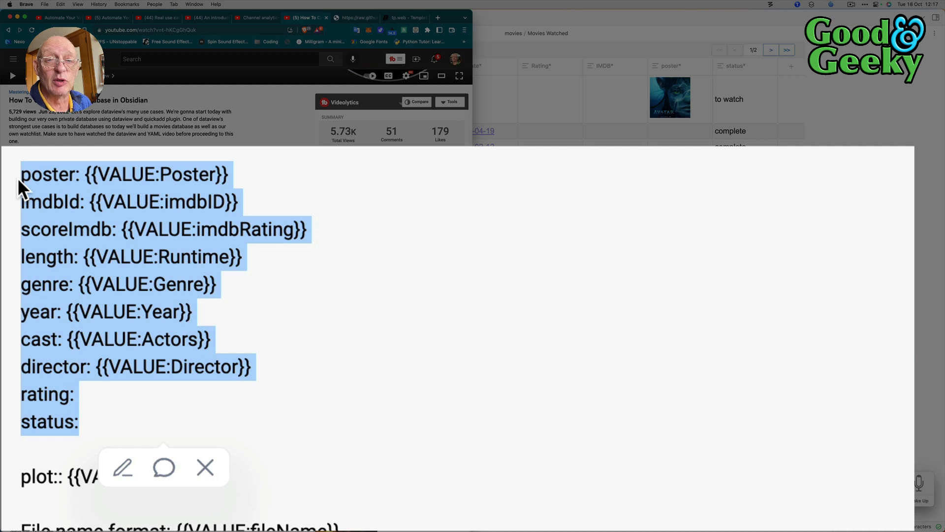
Check the Dune 2021 cast cell, then open the Avatar Way of Water note.
left_click(74, 184)
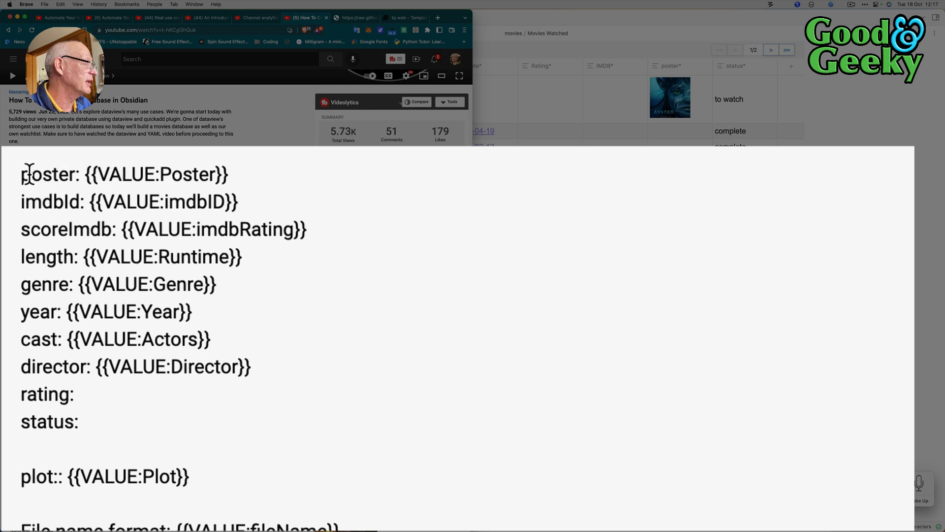
double_click(47, 174)
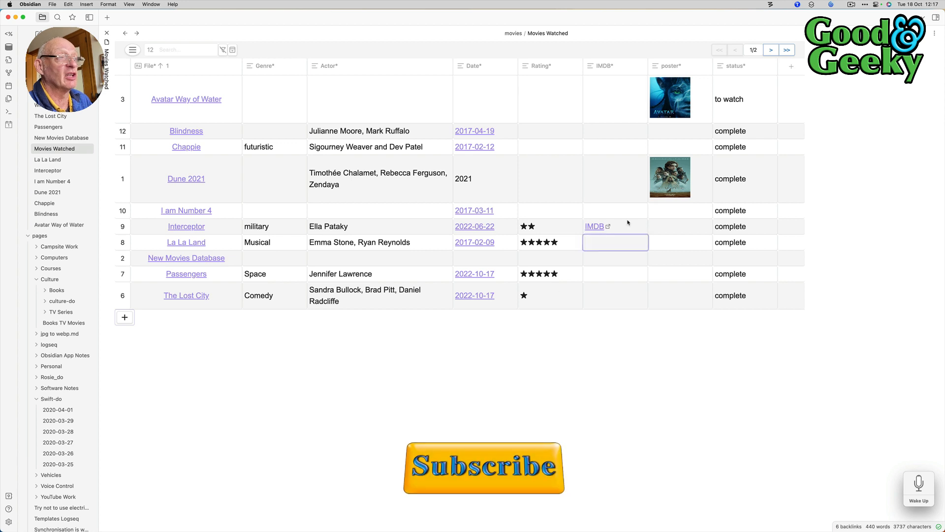
left_click(377, 178)
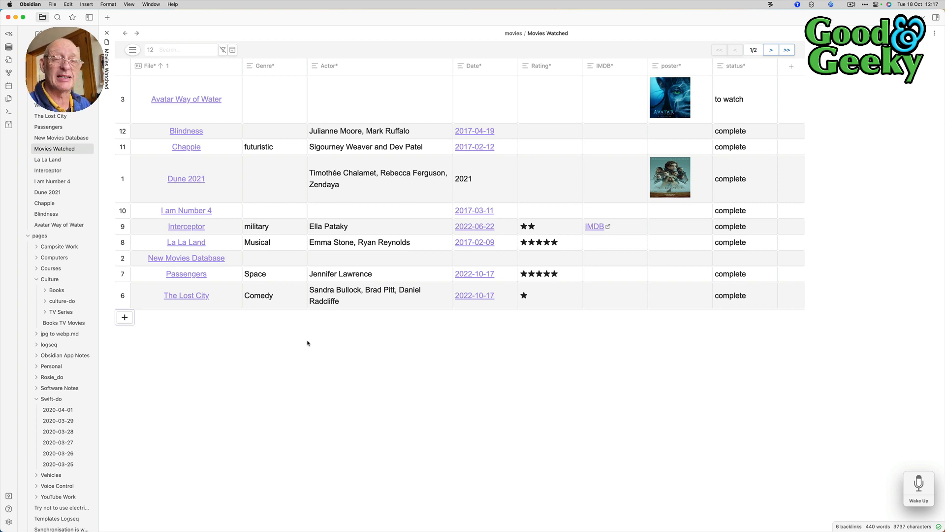
left_click(380, 178)
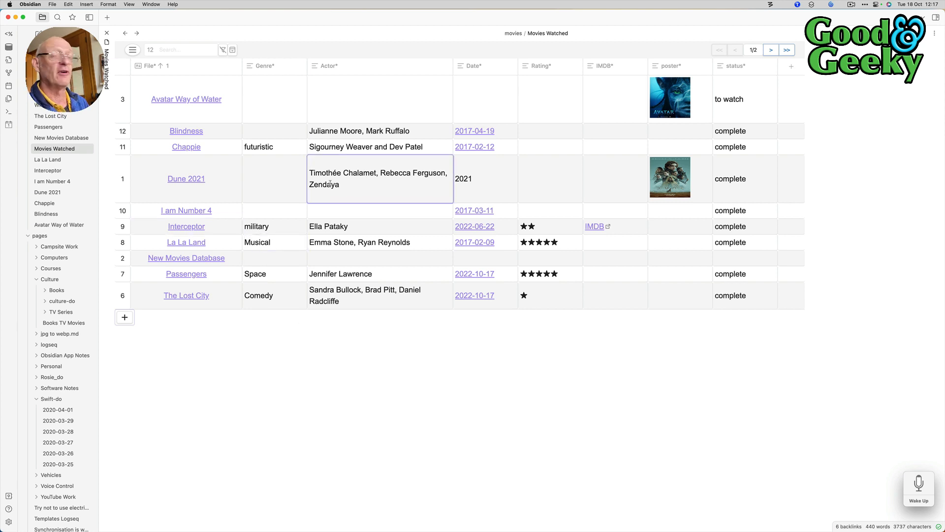
mouse_move(195, 104)
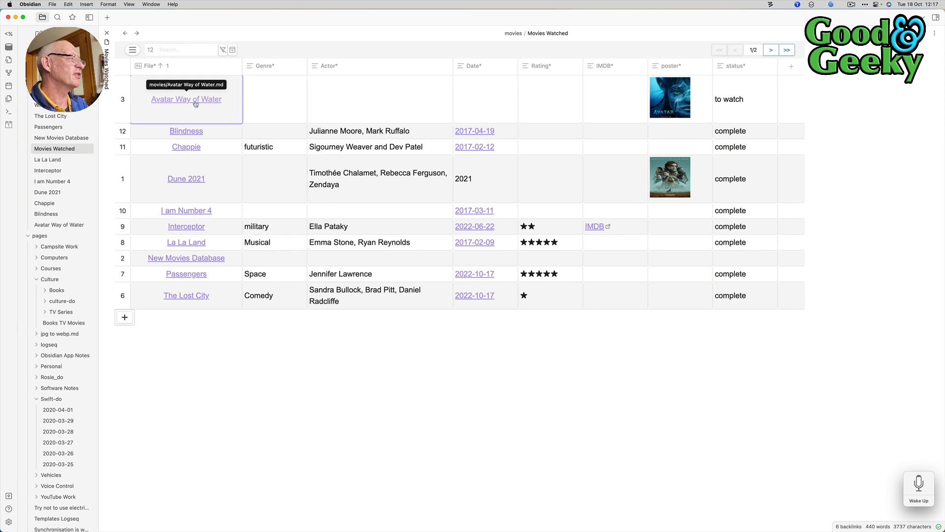
left_click(186, 98)
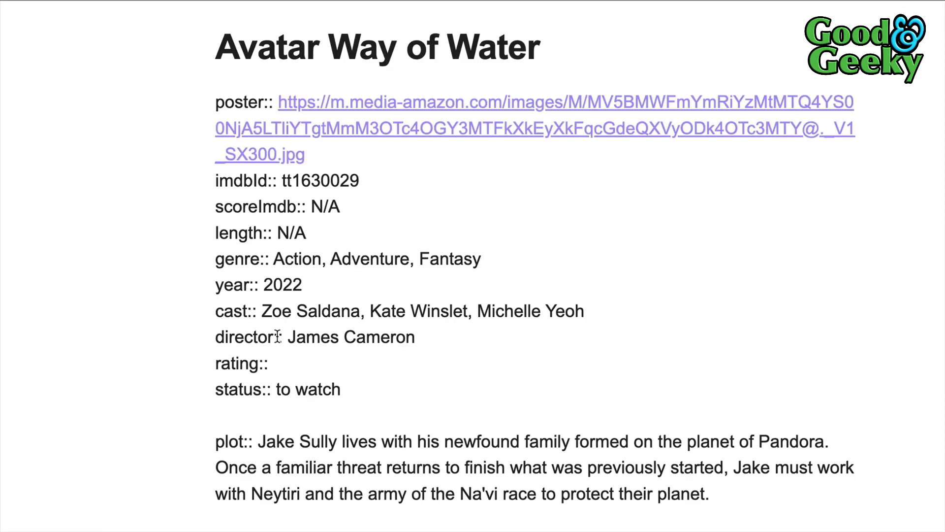
mouse_move(438, 333)
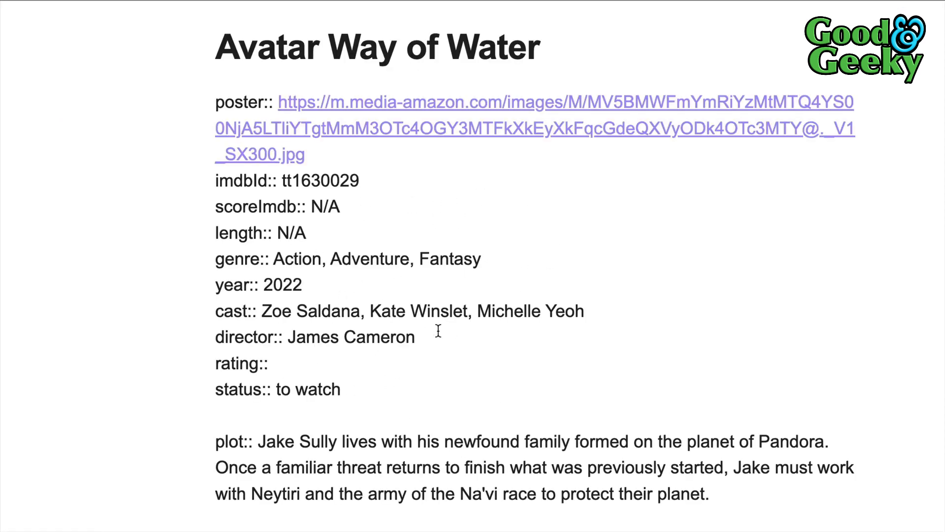
mouse_move(449, 348)
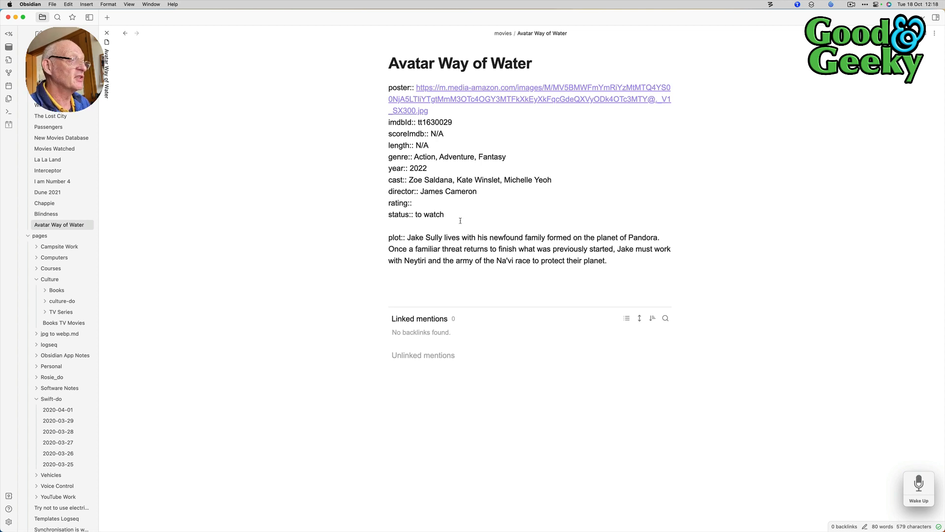
mouse_move(125, 33)
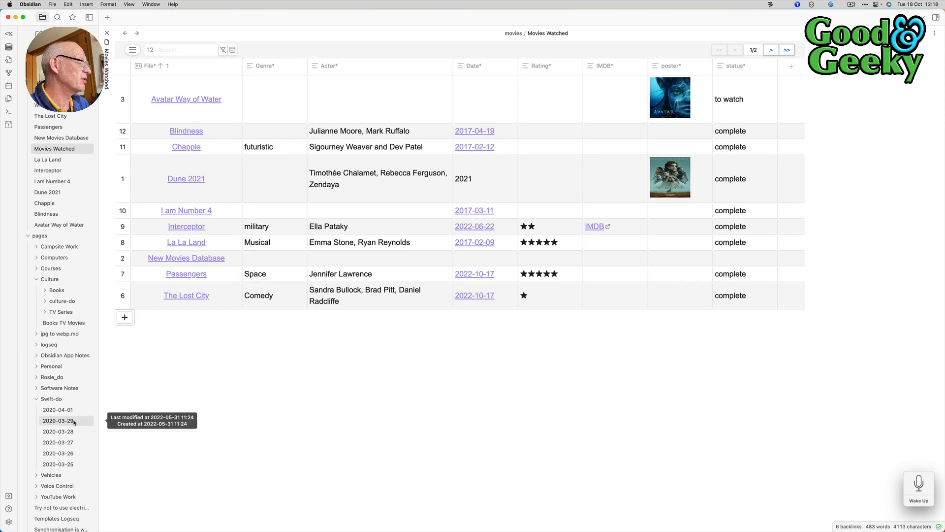
Scroll the file explorer to Templates and open the groovy movie note.
scroll("down", 3)
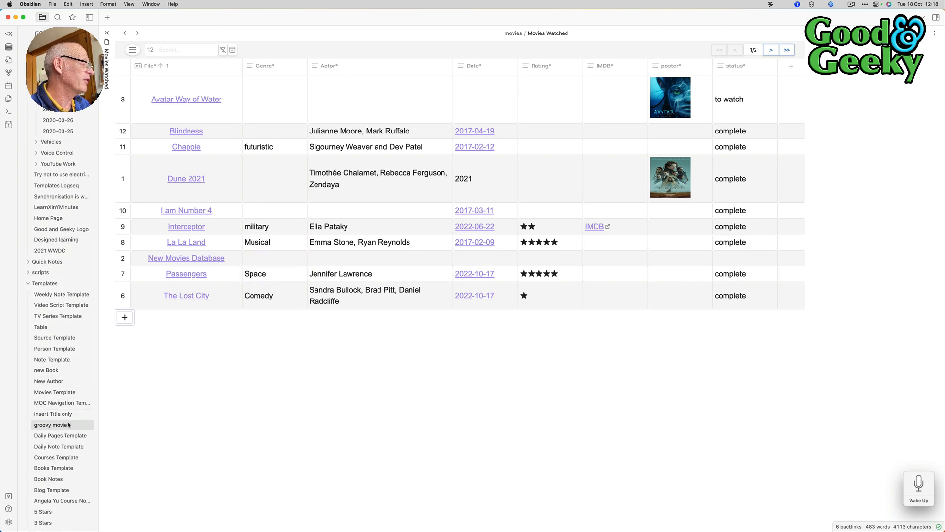
left_click(50, 425)
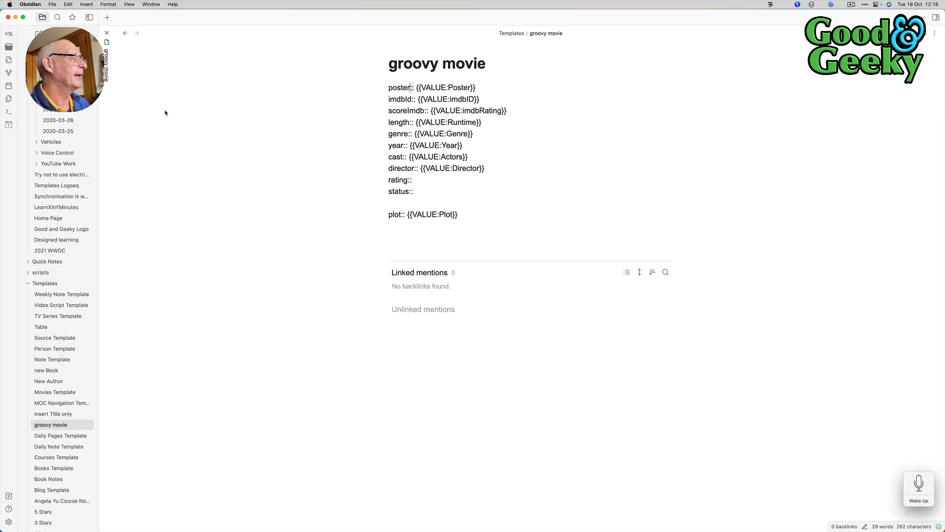
mouse_move(64, 437)
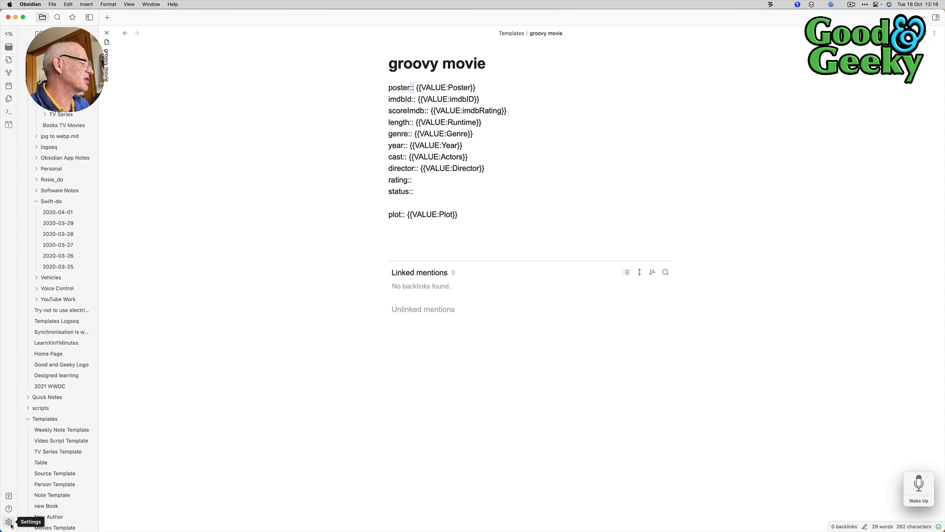
left_click(7, 521)
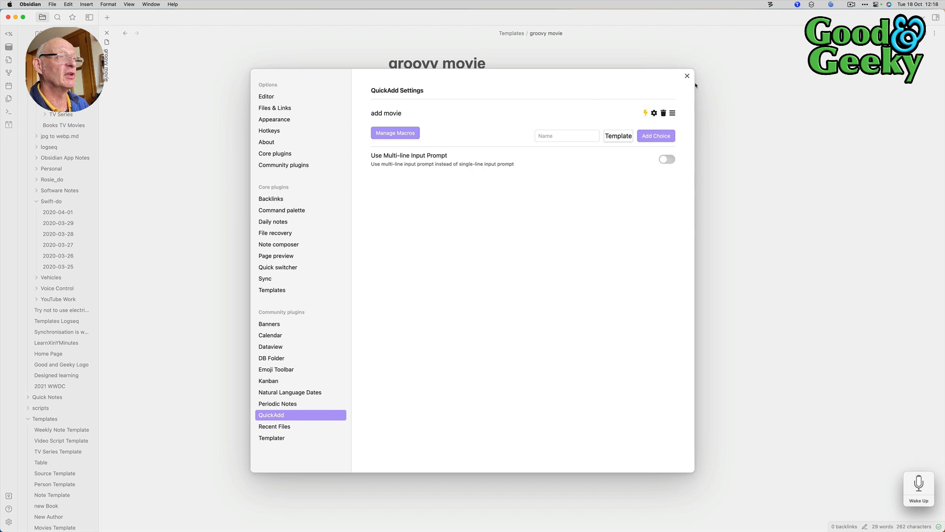
left_click(687, 76)
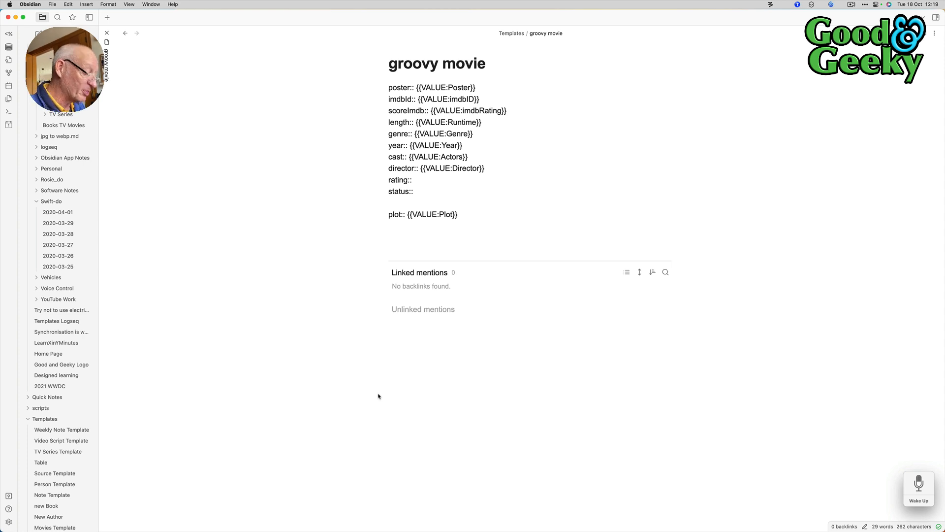
Run QuickAdd: add movie from the command palette and enter 'Batman' as the title.
key("Cmd+P")
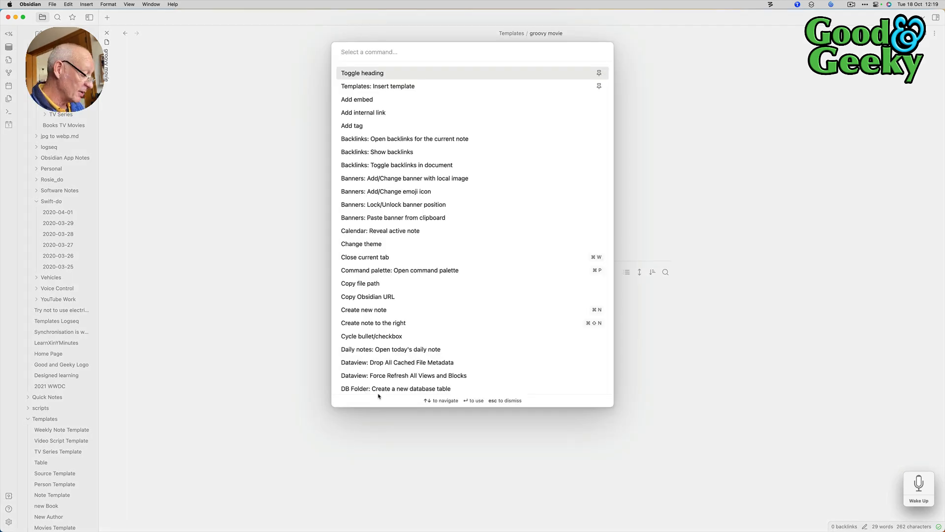
type("add")
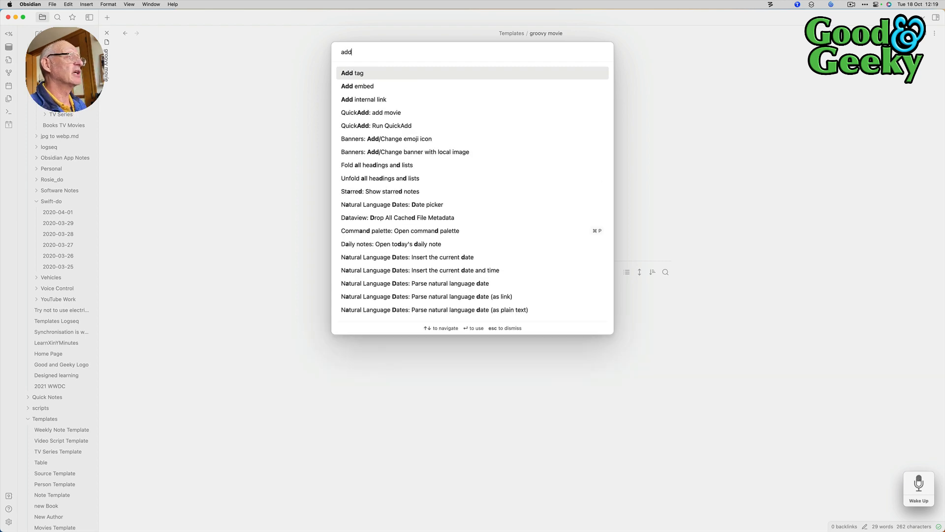
mouse_move(398, 223)
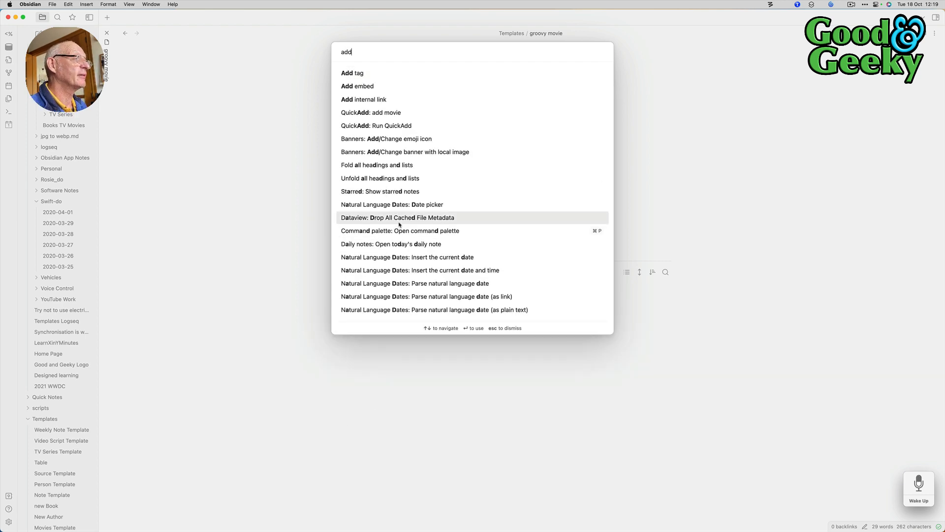
left_click(366, 112)
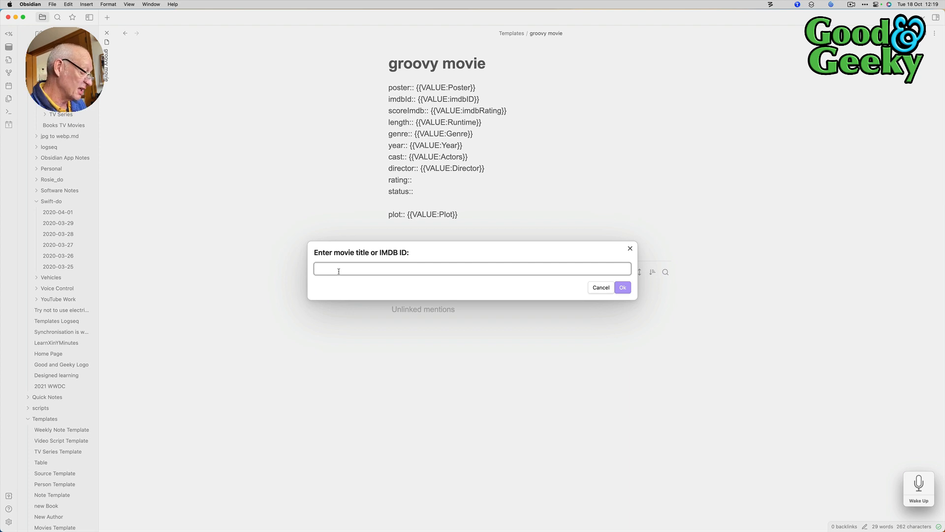
type("Batma")
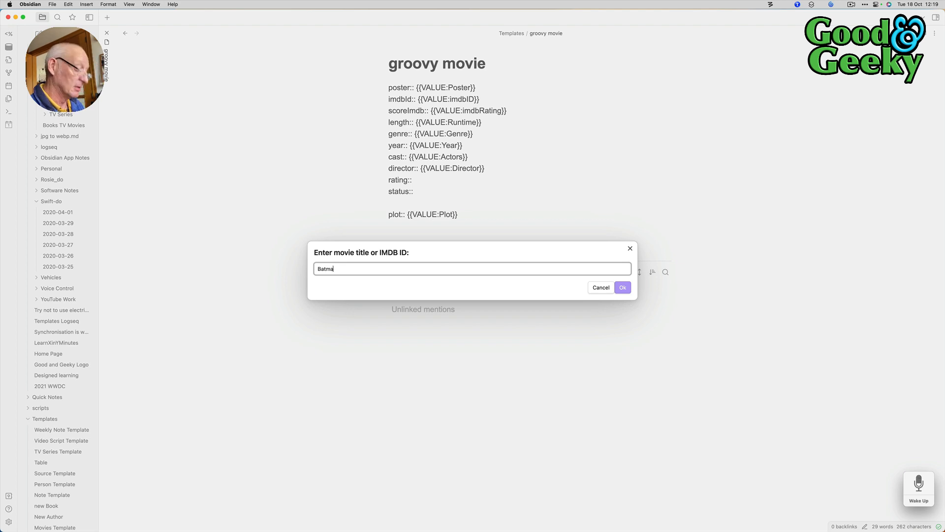
type("n")
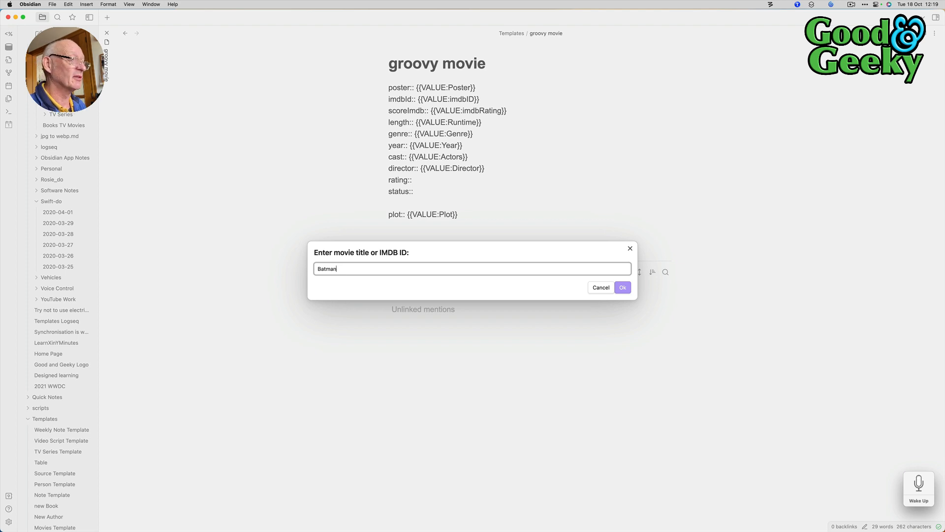
Search for Batman, pick Batman Begins (2005) and accept its file name.
left_click(623, 287)
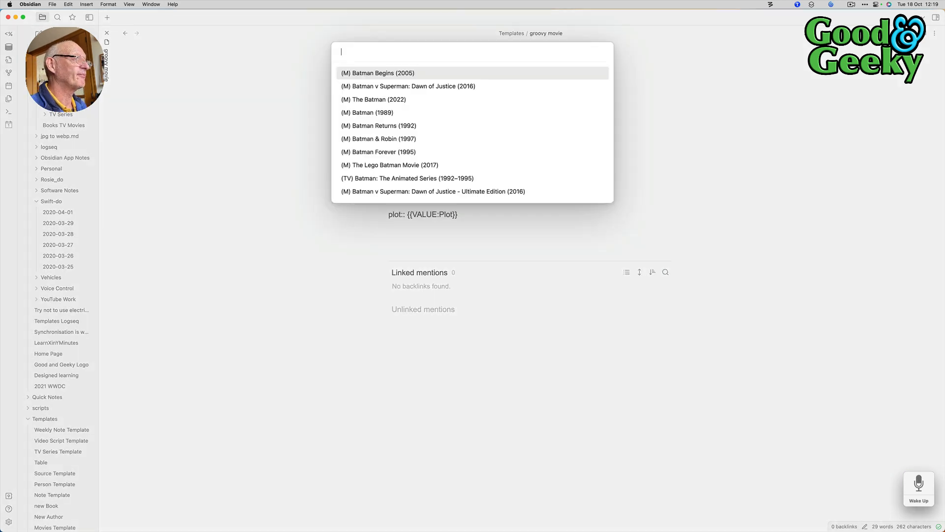
mouse_move(414, 75)
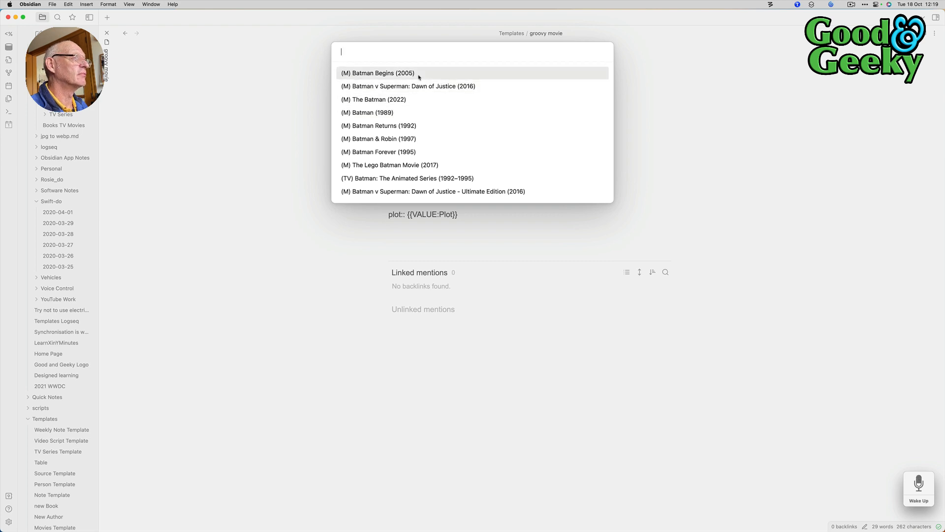
left_click(378, 73)
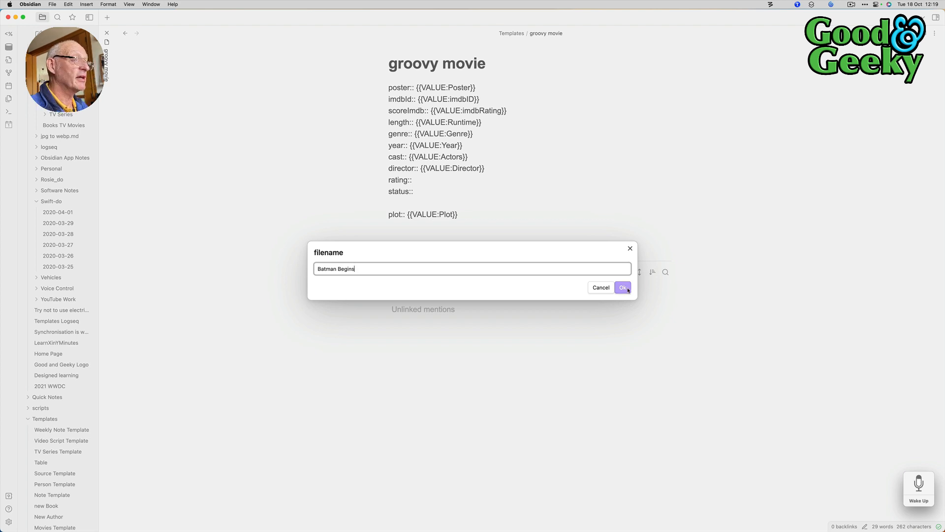
left_click(622, 287)
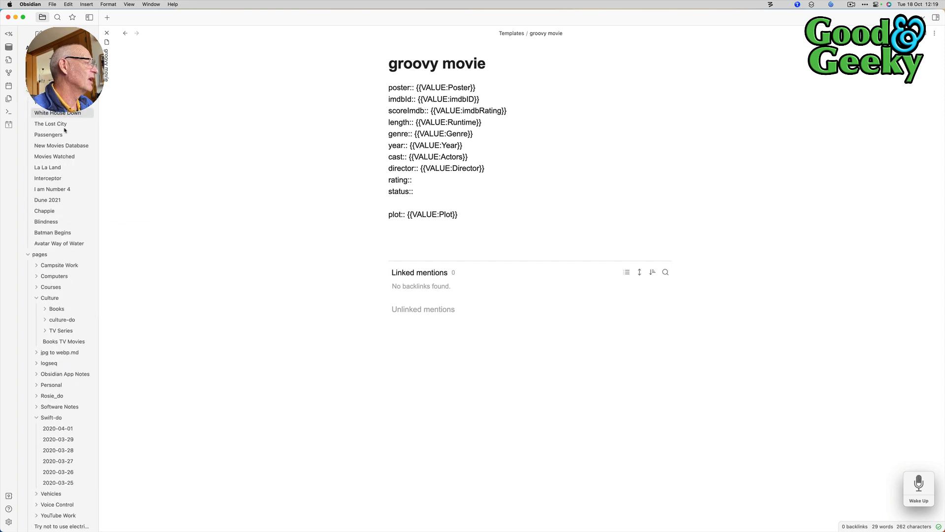
Set the Batman Begins note's status to complete.
left_click(52, 233)
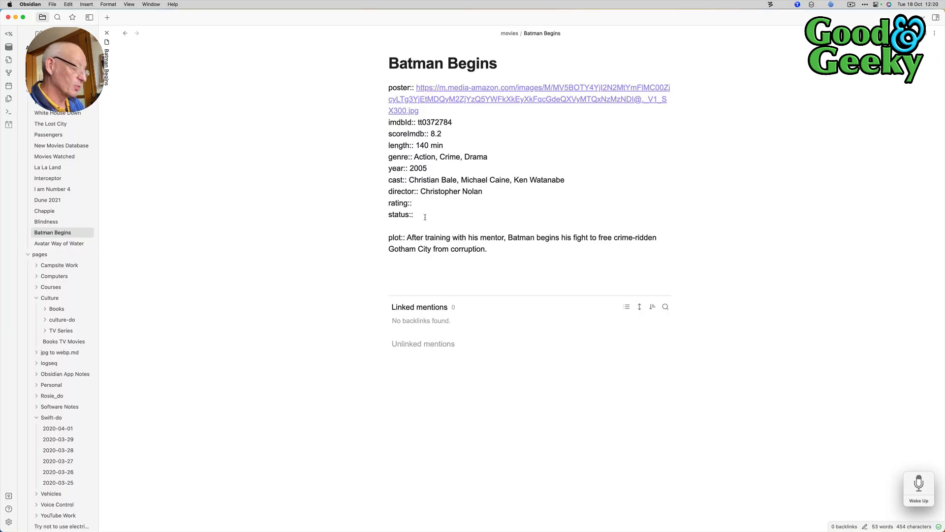
type("c")
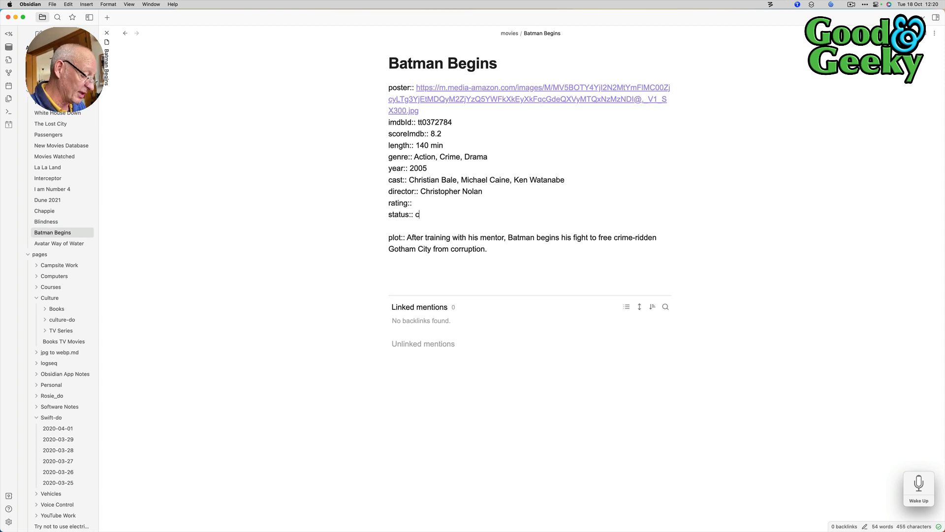
type("omplete")
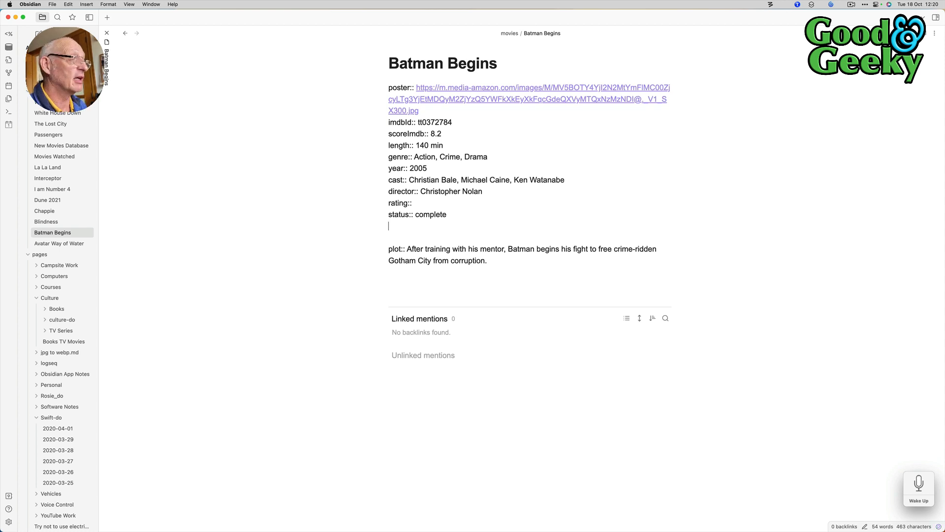
Add a Date field linked to today, 2022-10-18, via the @ date suggestion.
type("Dat")
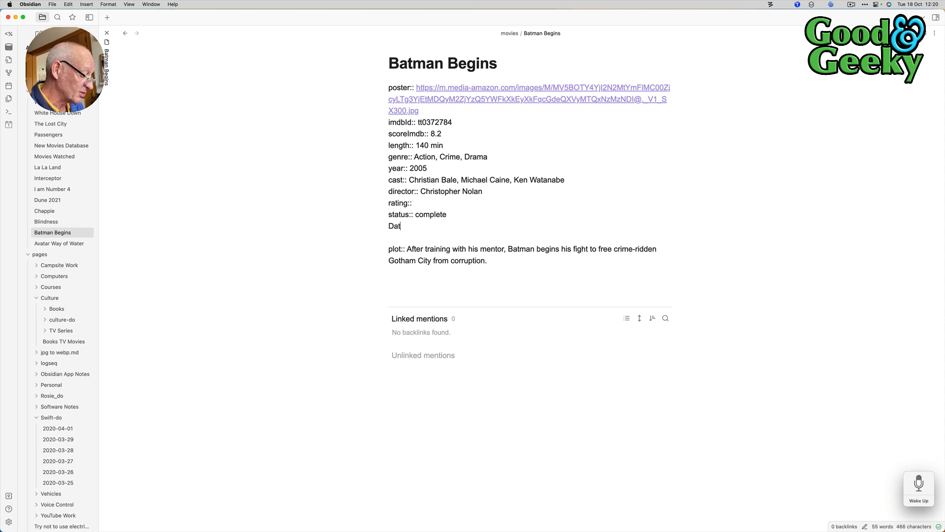
type("e::")
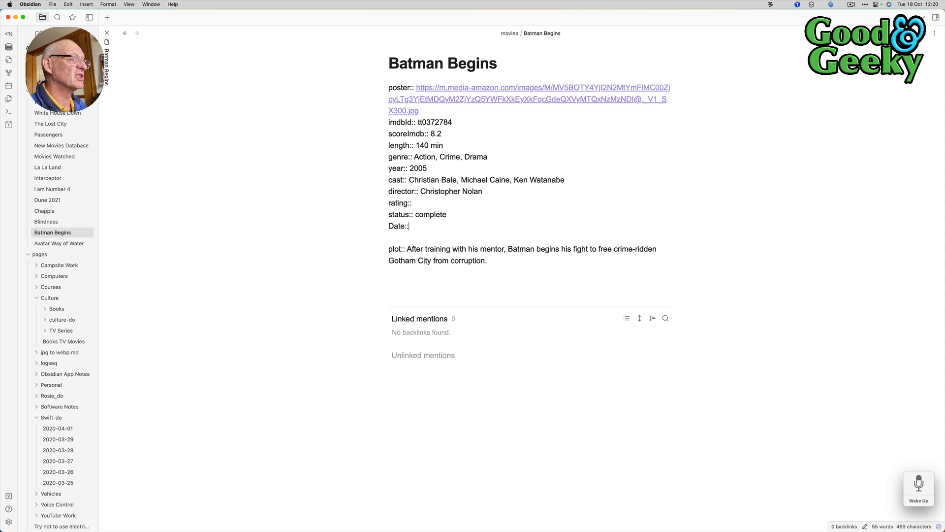
type("@")
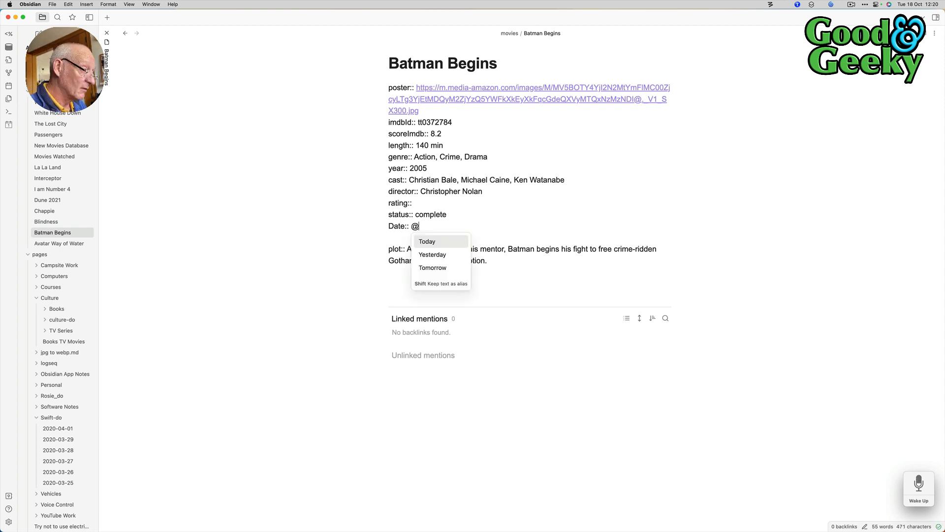
left_click(427, 242)
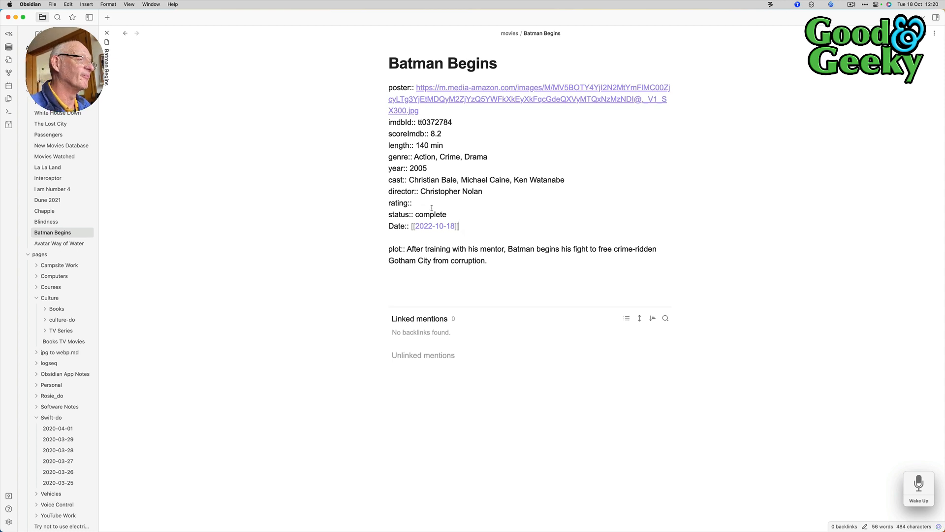
mouse_move(243, 308)
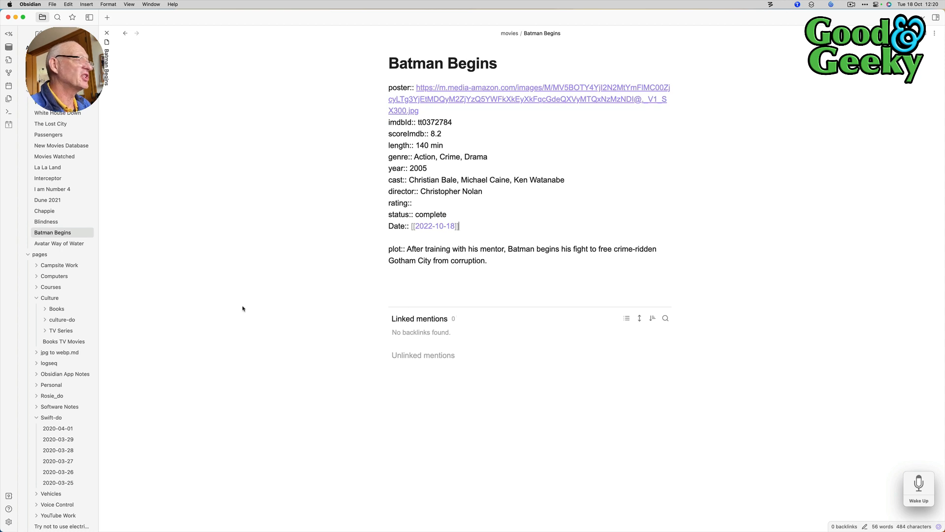
Type an empty 'Date::' line beneath status:: in the groovy movie template.
scroll("down", 3)
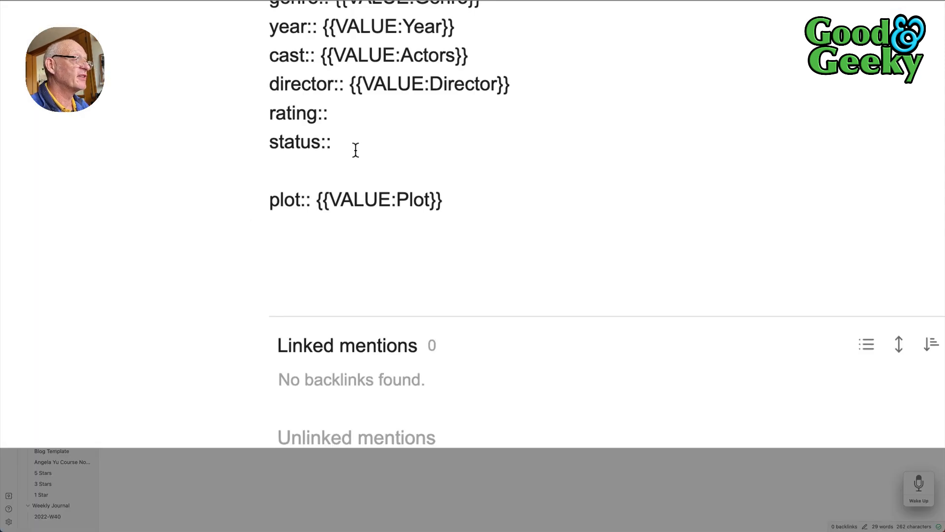
type("Date::")
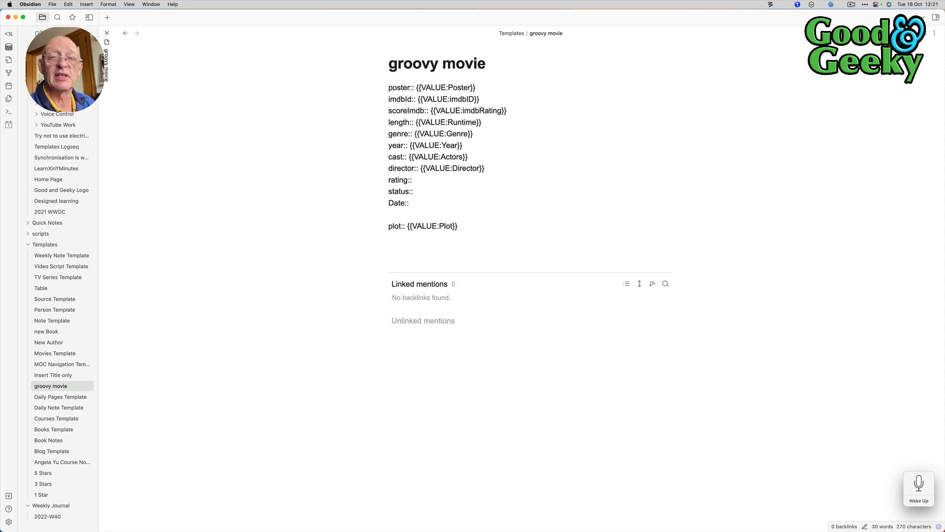
left_click(409, 203)
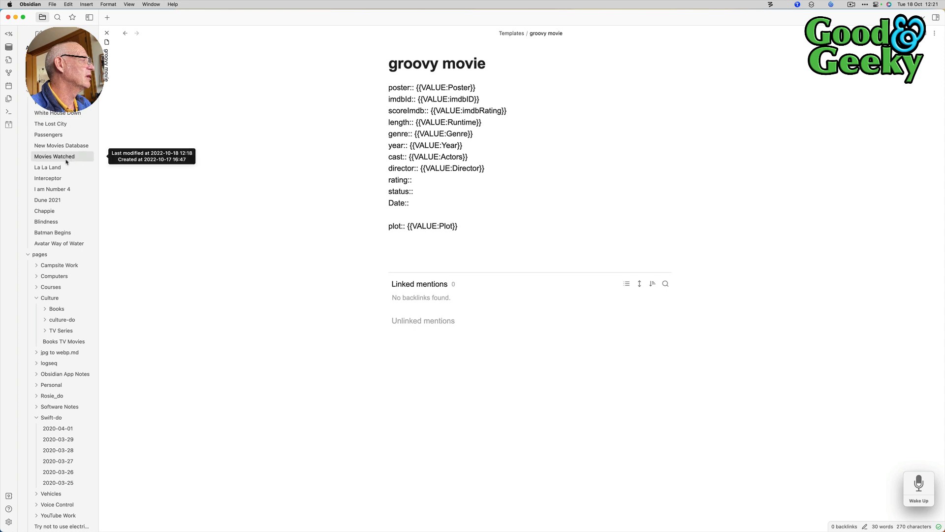
Inspect Batman Begins' empty Genre and Actor cells in Movies Watched, then open its note.
left_click(54, 156)
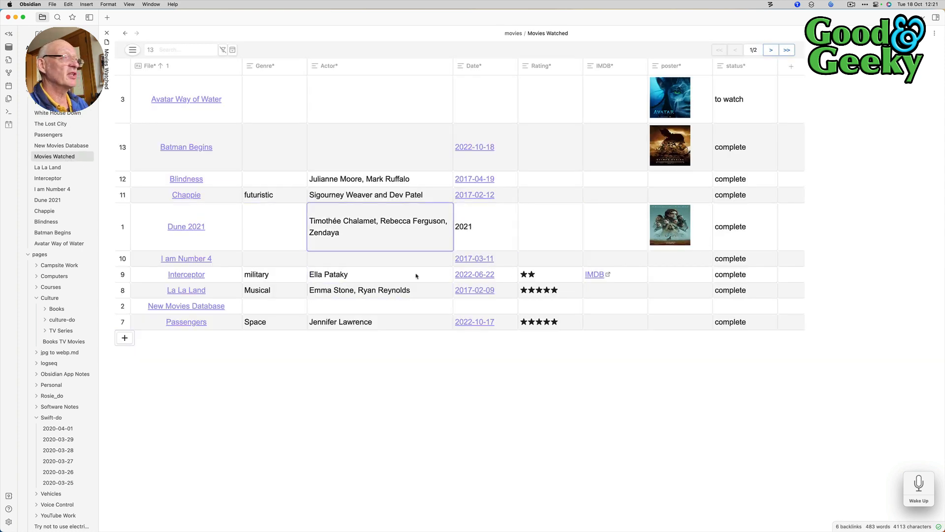
left_click(550, 194)
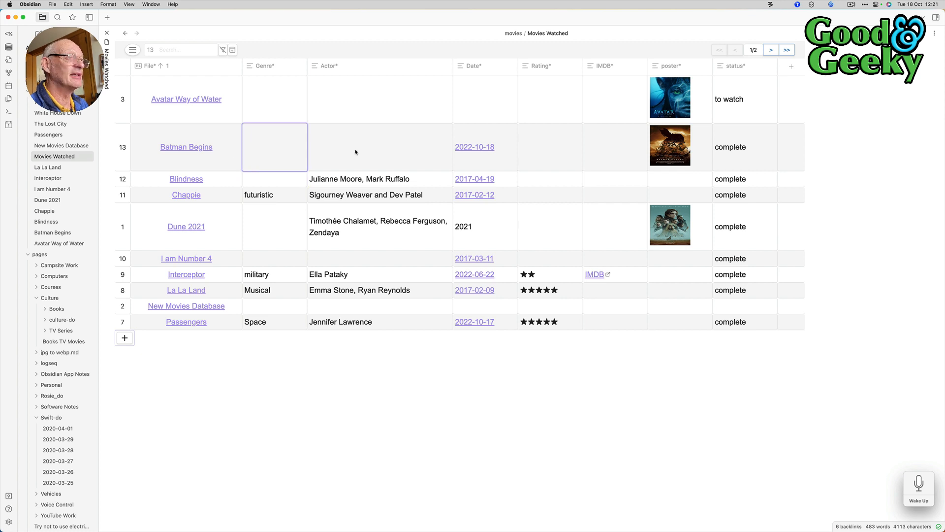
left_click(360, 139)
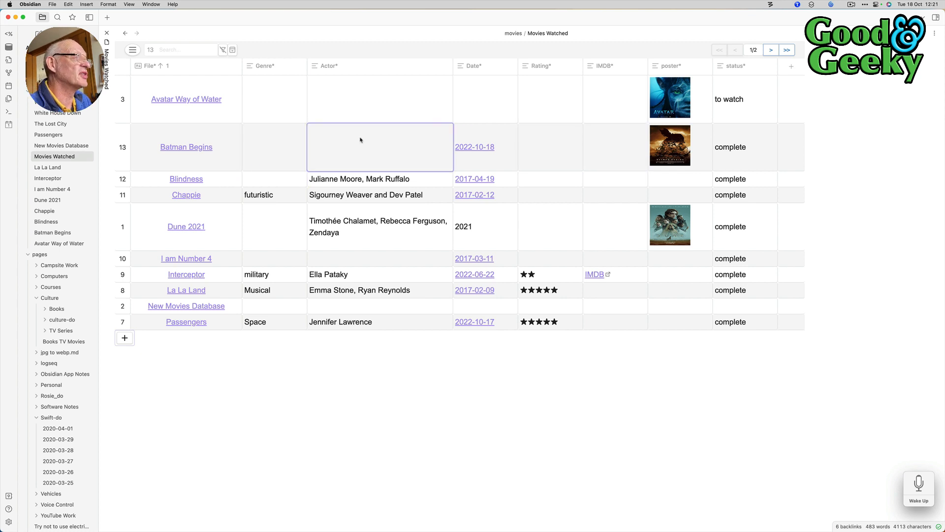
left_click(187, 147)
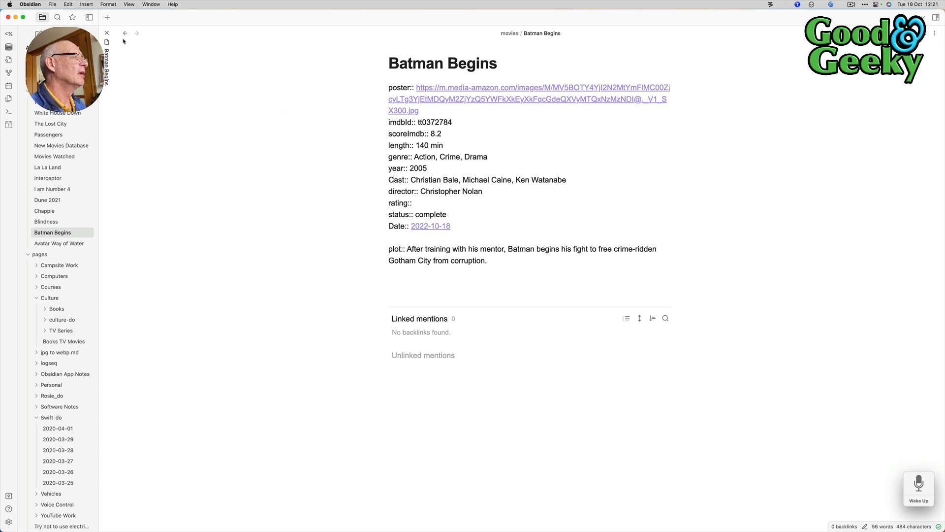
Change Avatar Way of Water's 'cast::' to 'Cast::' and return to Movies Watched.
left_click(126, 33)
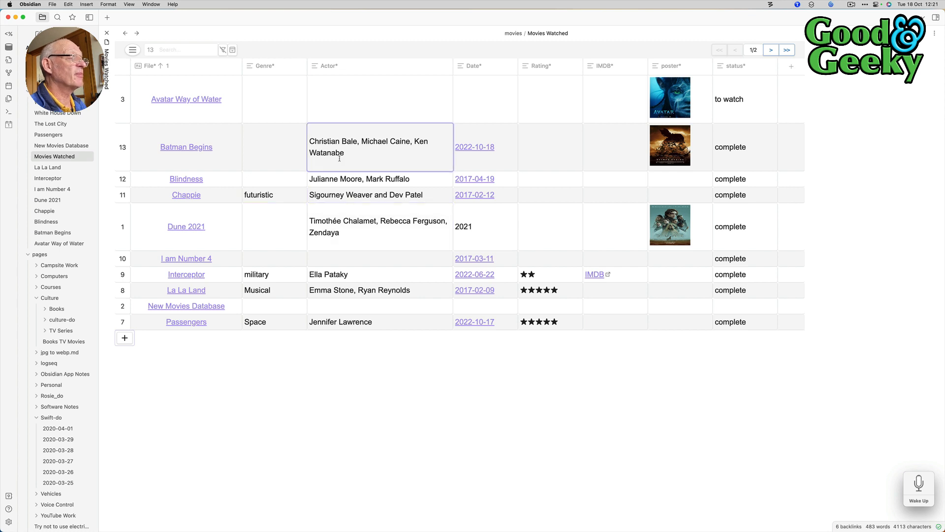
mouse_move(379, 154)
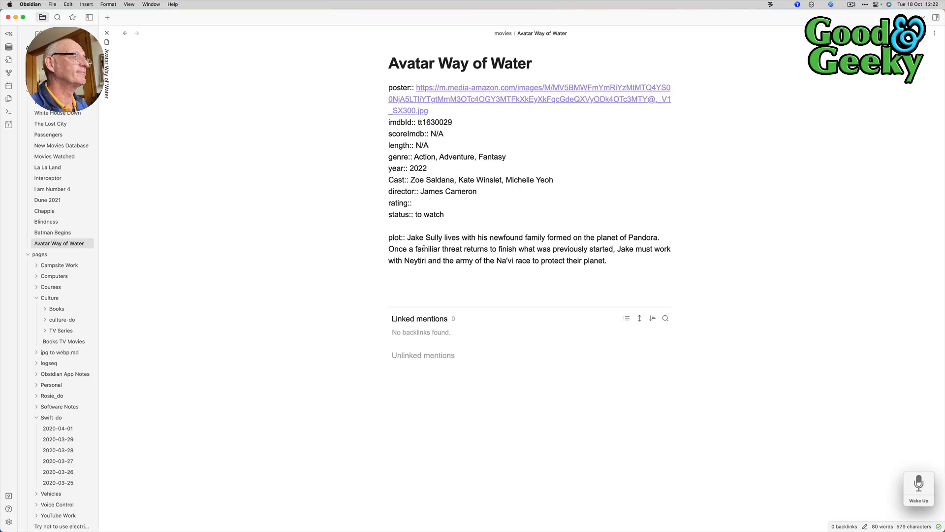
left_click(126, 33)
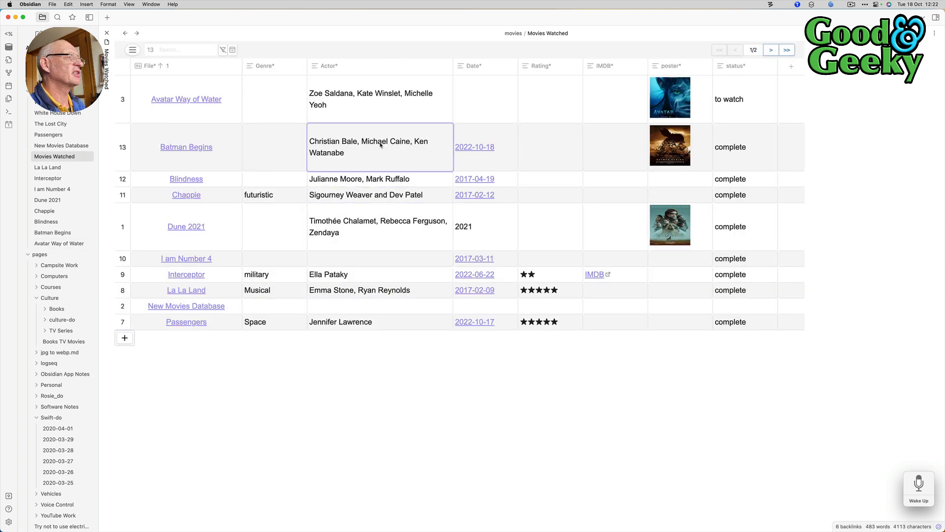
Open the groovy movie template to rename its 'cast::' field to 'Cast::'.
left_click(391, 99)
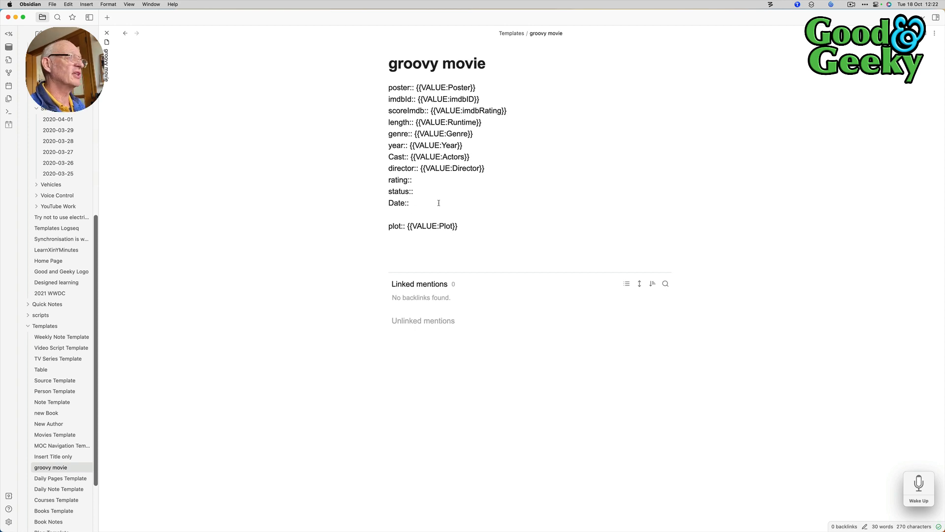
mouse_move(113, 44)
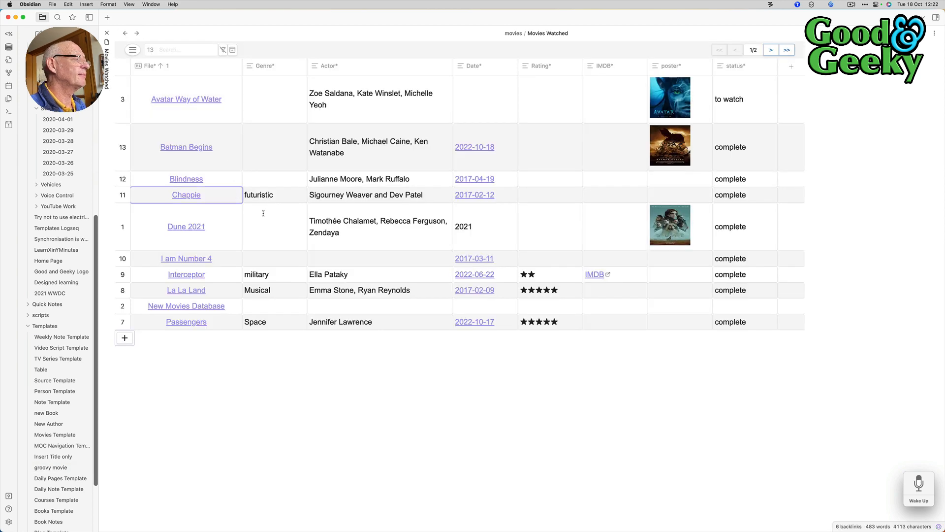
Insert the 3 Stars template after rating:: in Batman Begins, then return to Movies Watched.
left_click(186, 147)
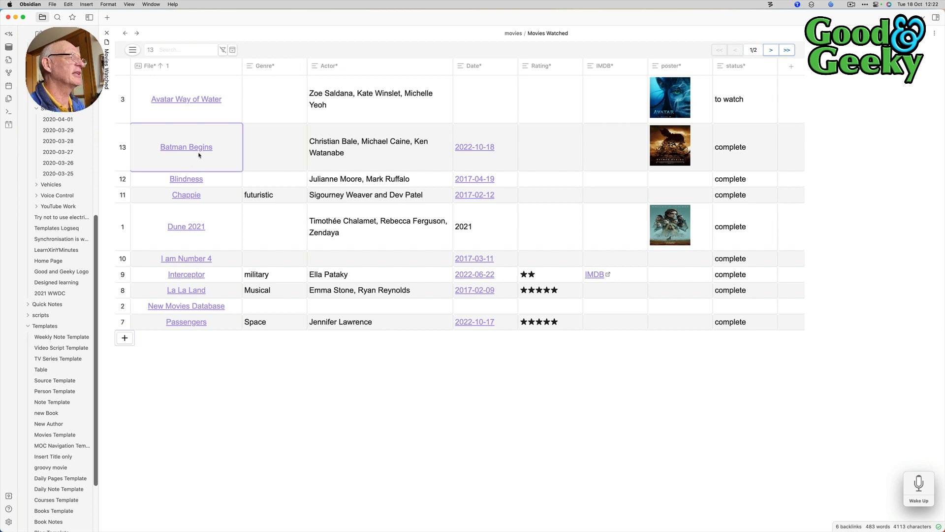
left_click(186, 146)
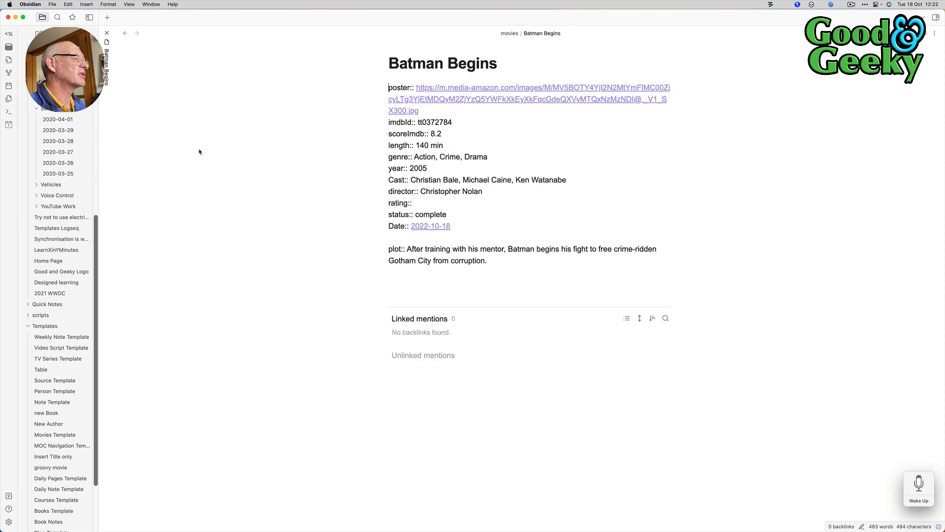
left_click(415, 203)
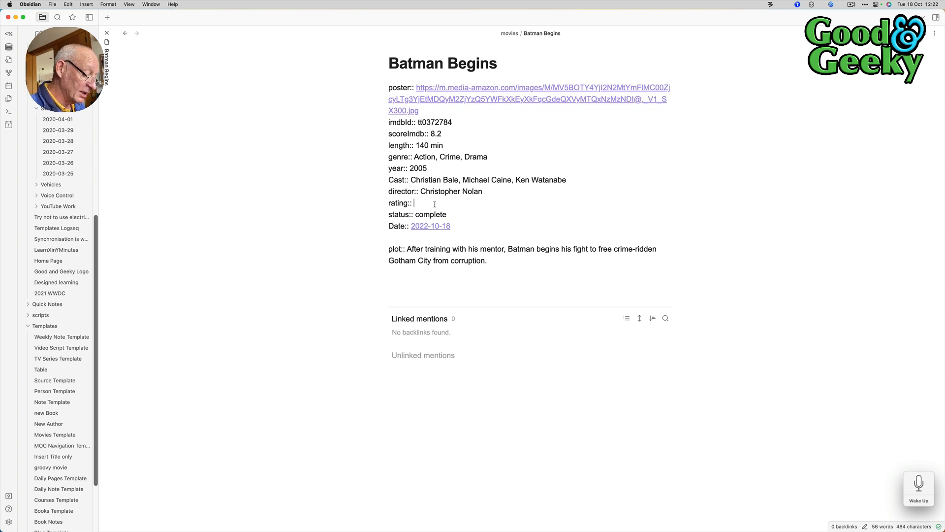
type("/")
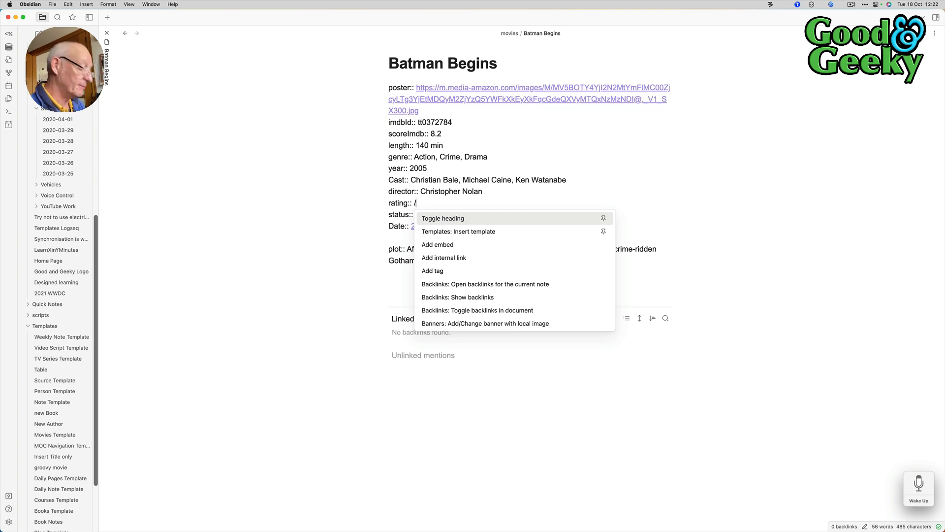
left_click(458, 231)
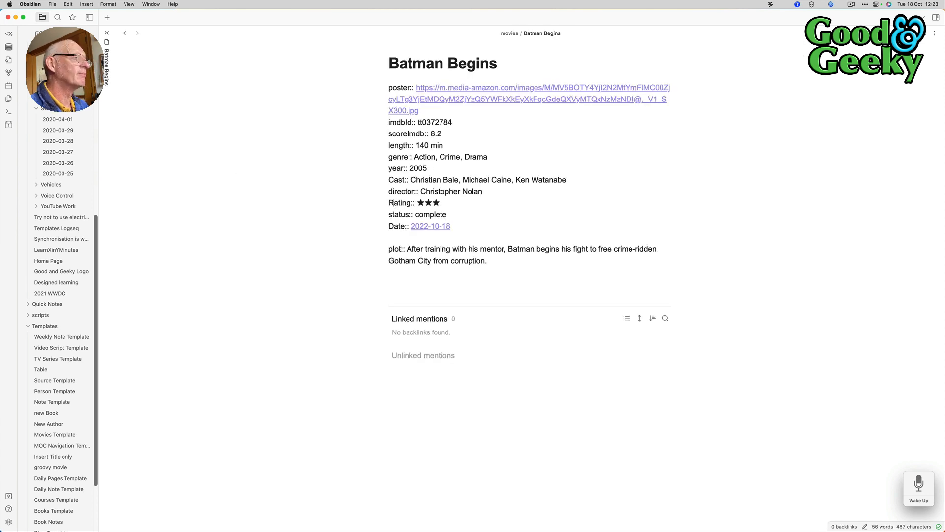
left_click(125, 33)
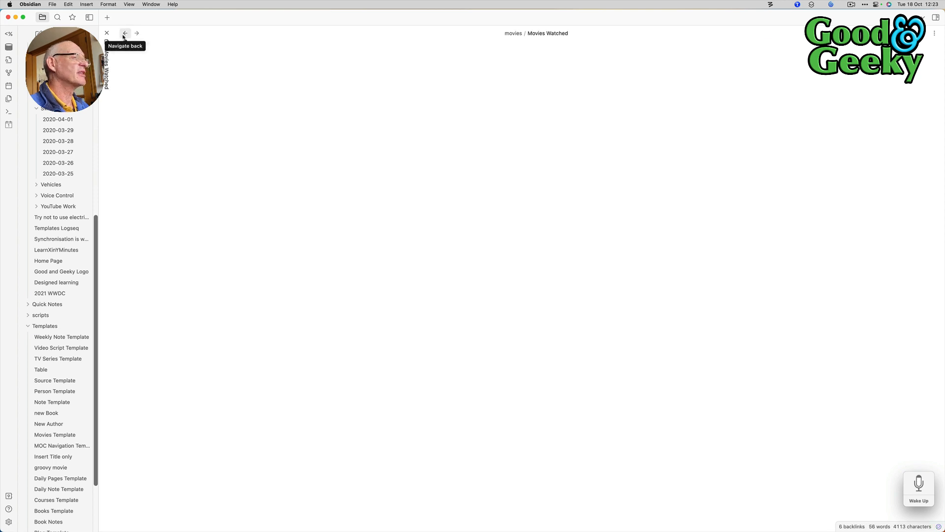